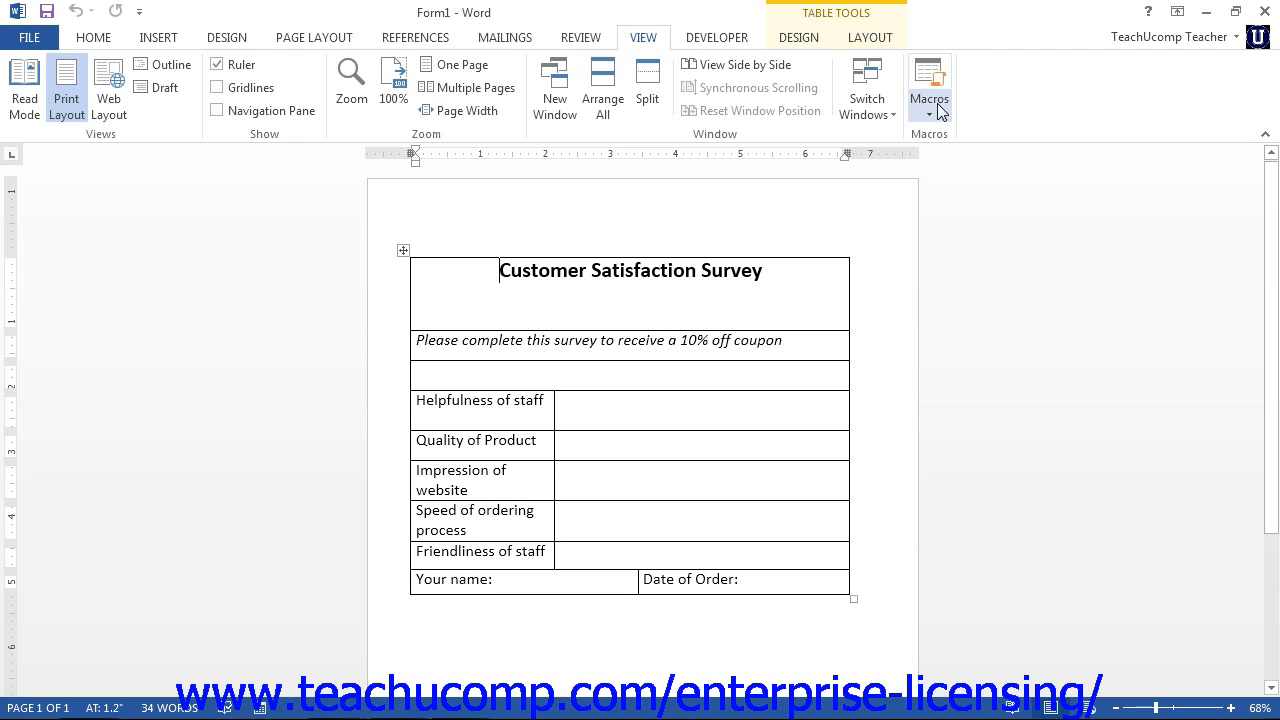
Step: Expand the Macros dropdown on the View tab to show the macro commands
left_click(928, 112)
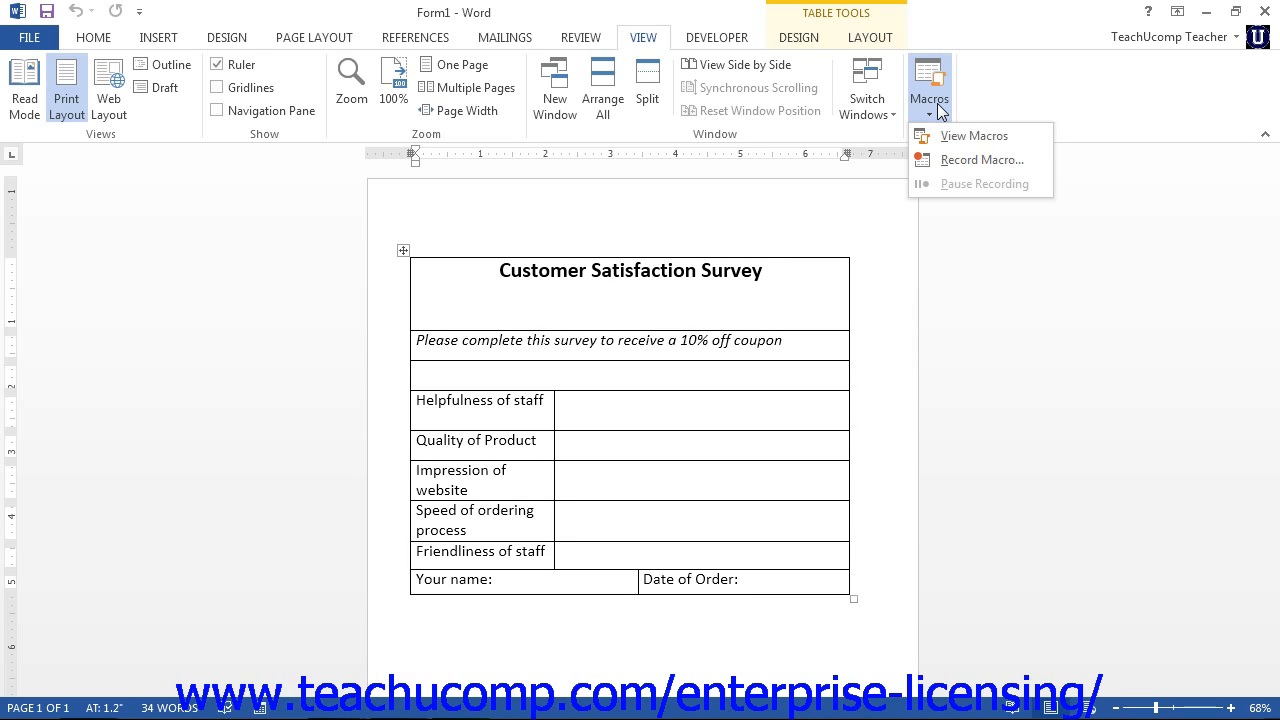
mouse_move(974, 136)
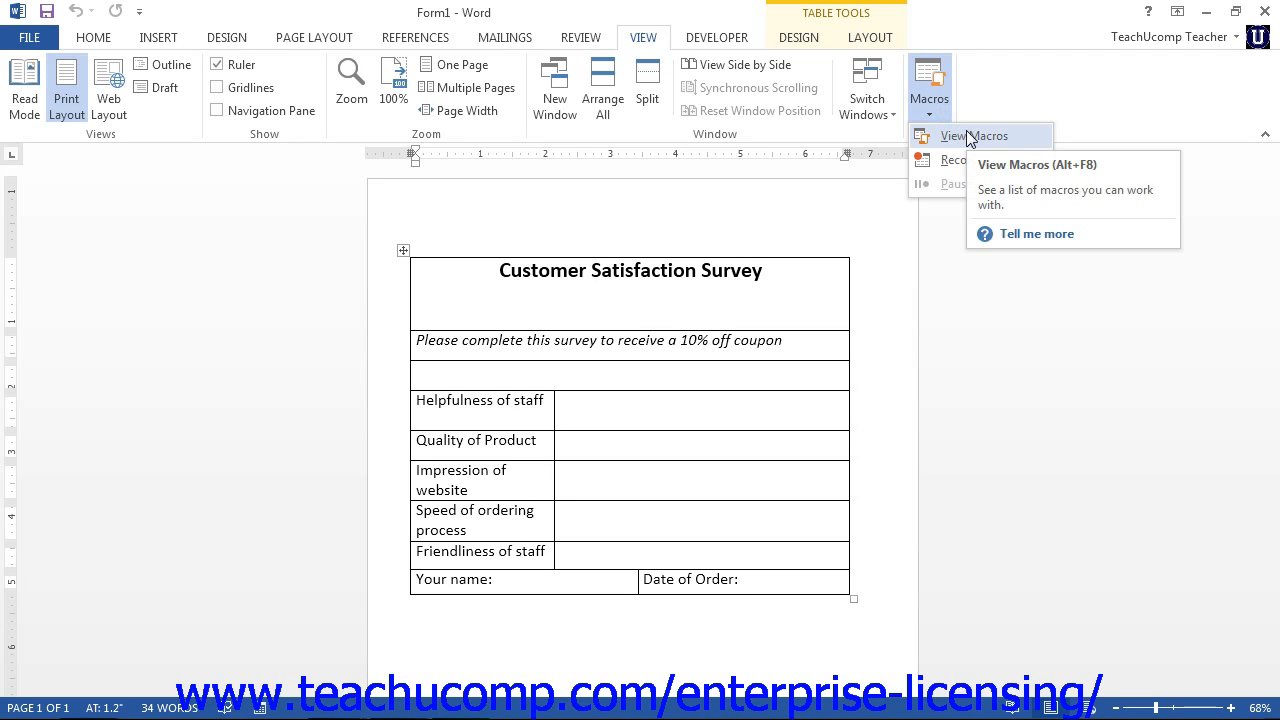
Step: Show the Macros dialog listing the existing TeachUComp macro
left_click(956, 136)
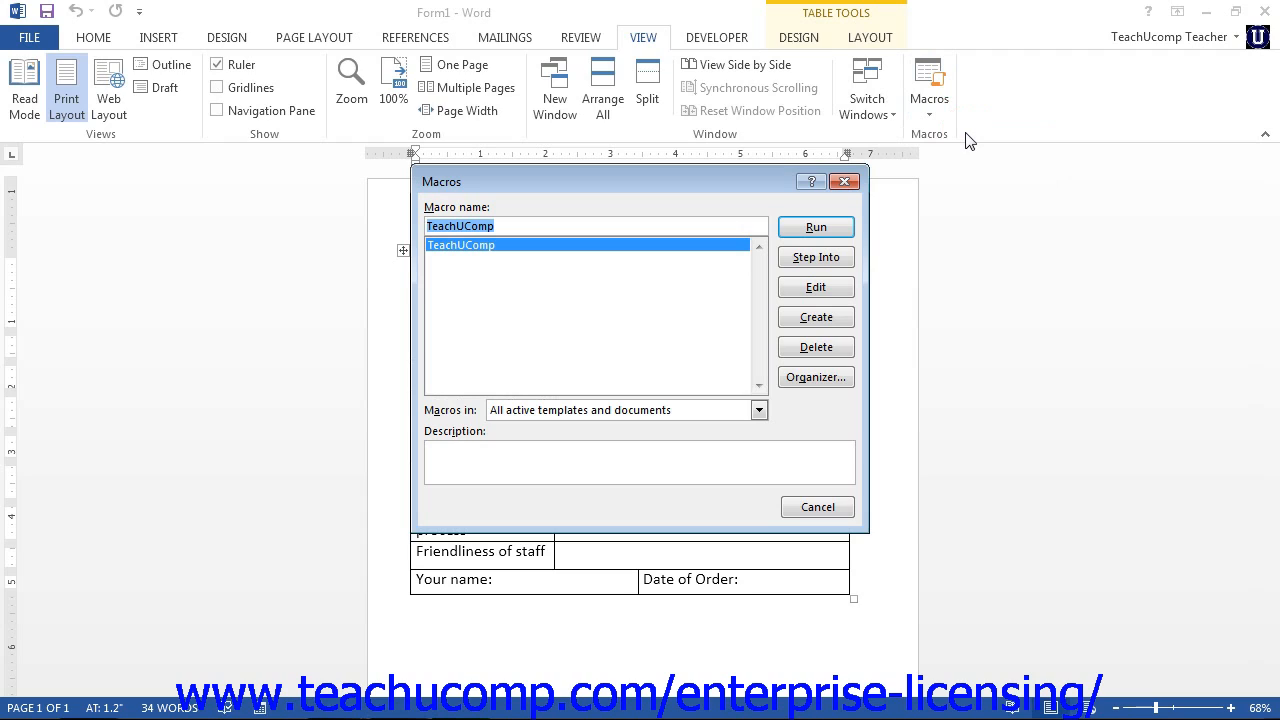
mouse_move(964, 144)
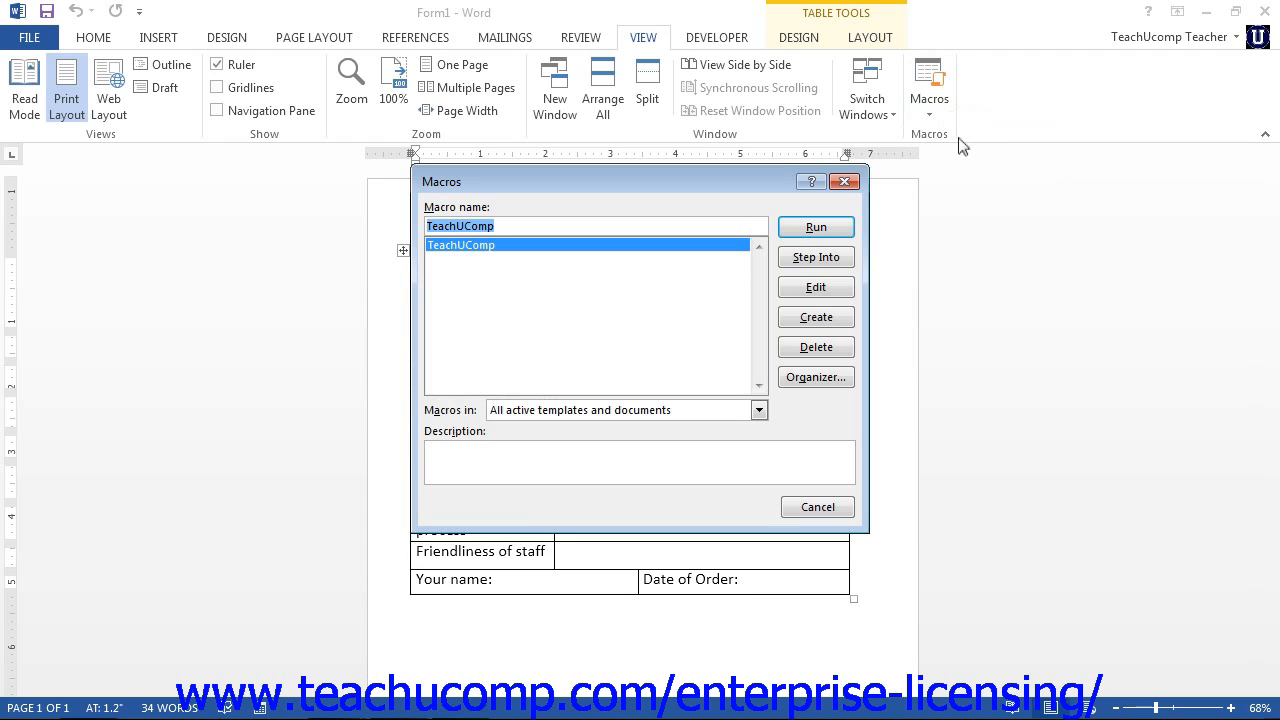
mouse_move(672, 276)
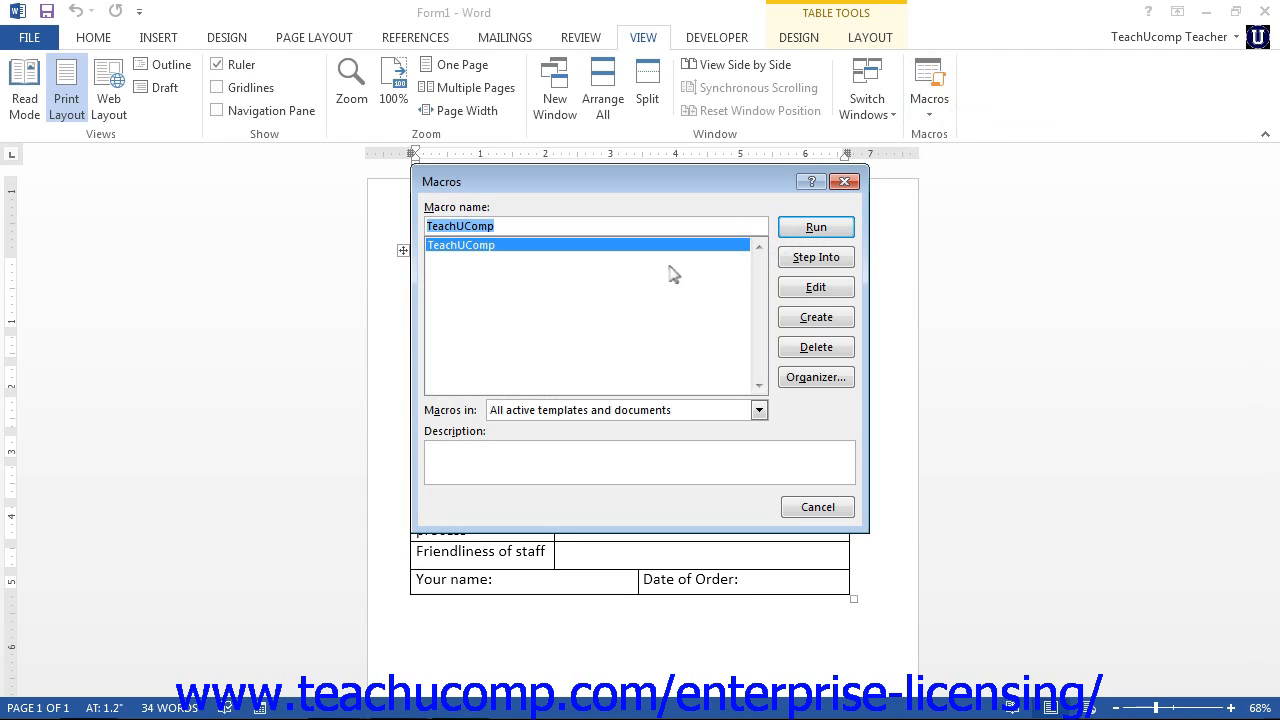
mouse_move(656, 276)
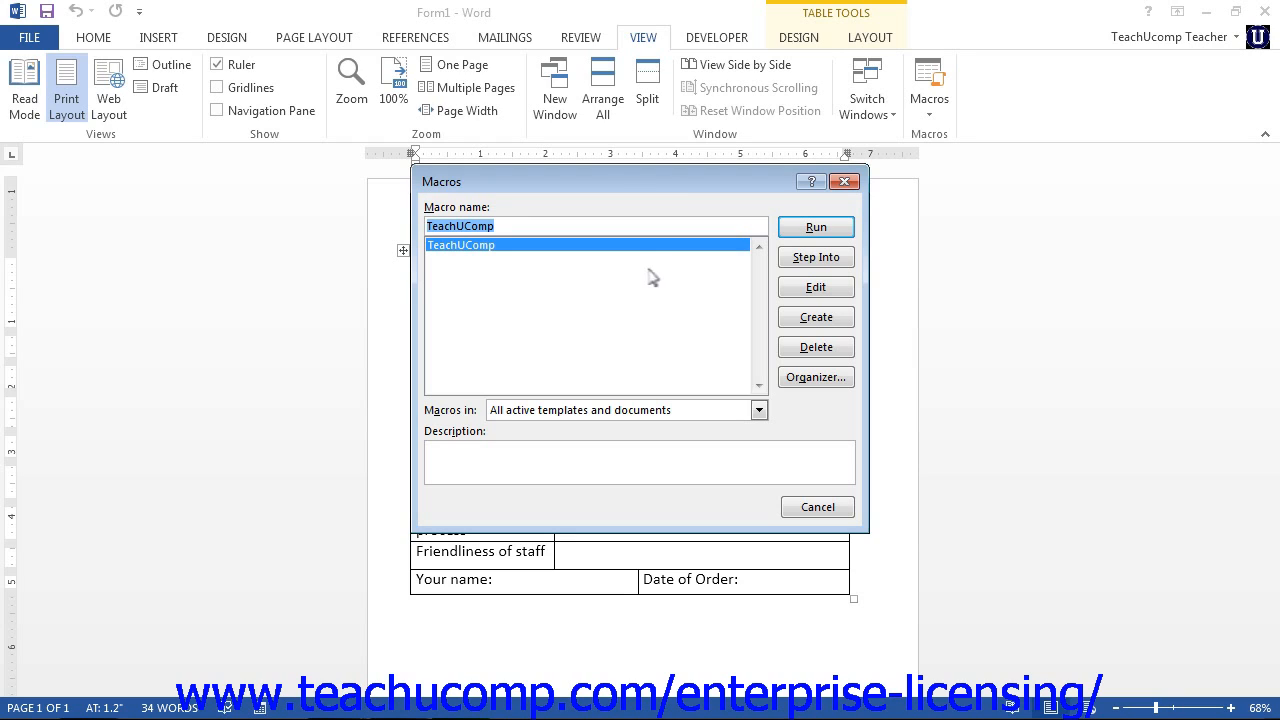
mouse_move(528, 376)
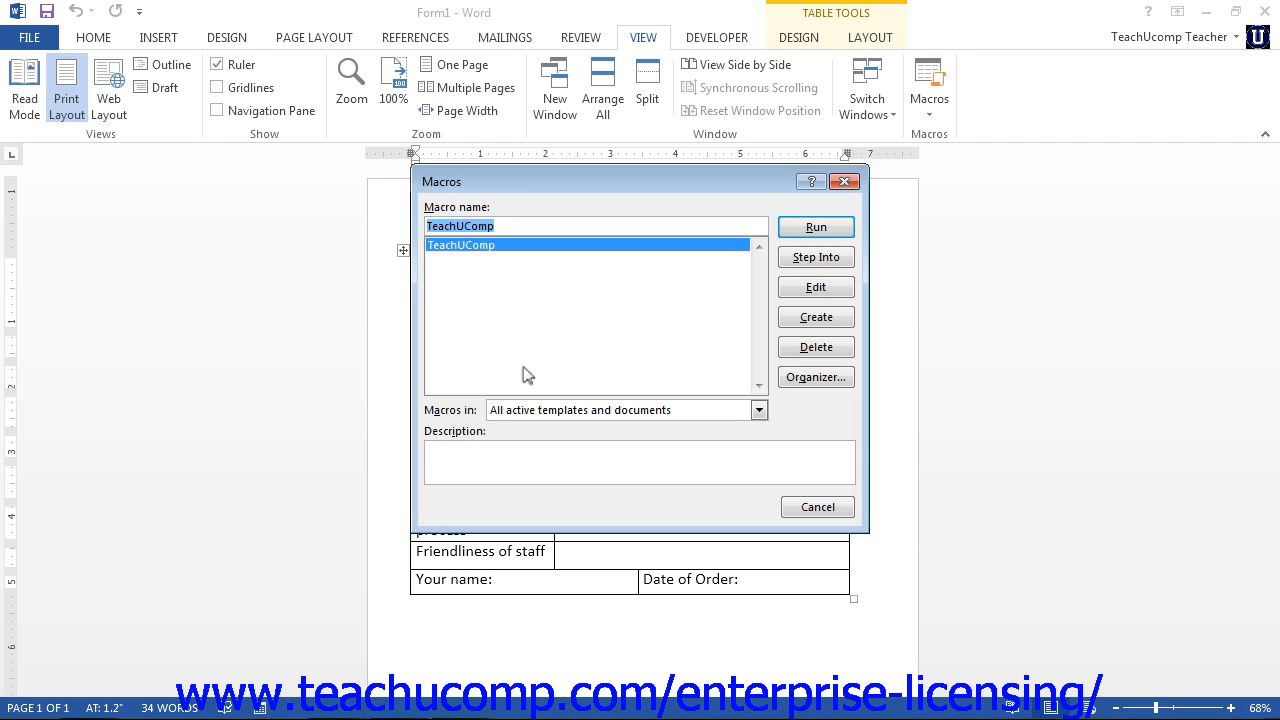
mouse_move(498, 252)
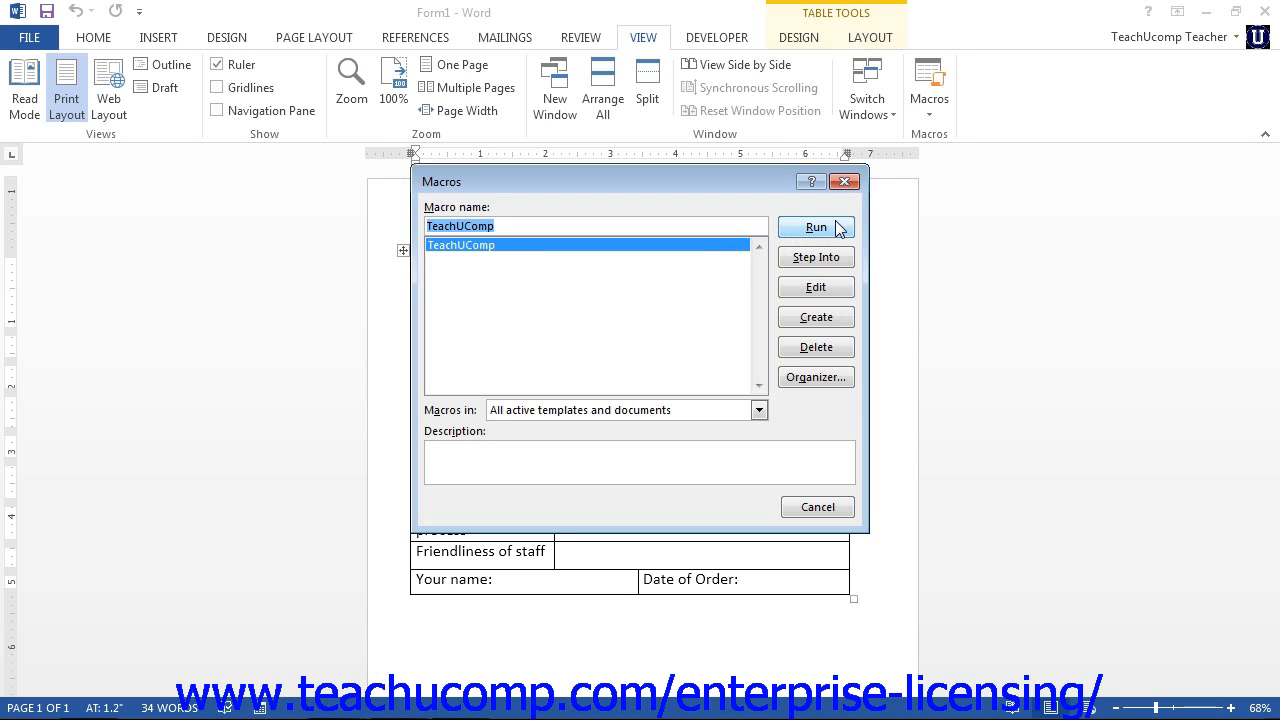
mouse_move(584, 328)
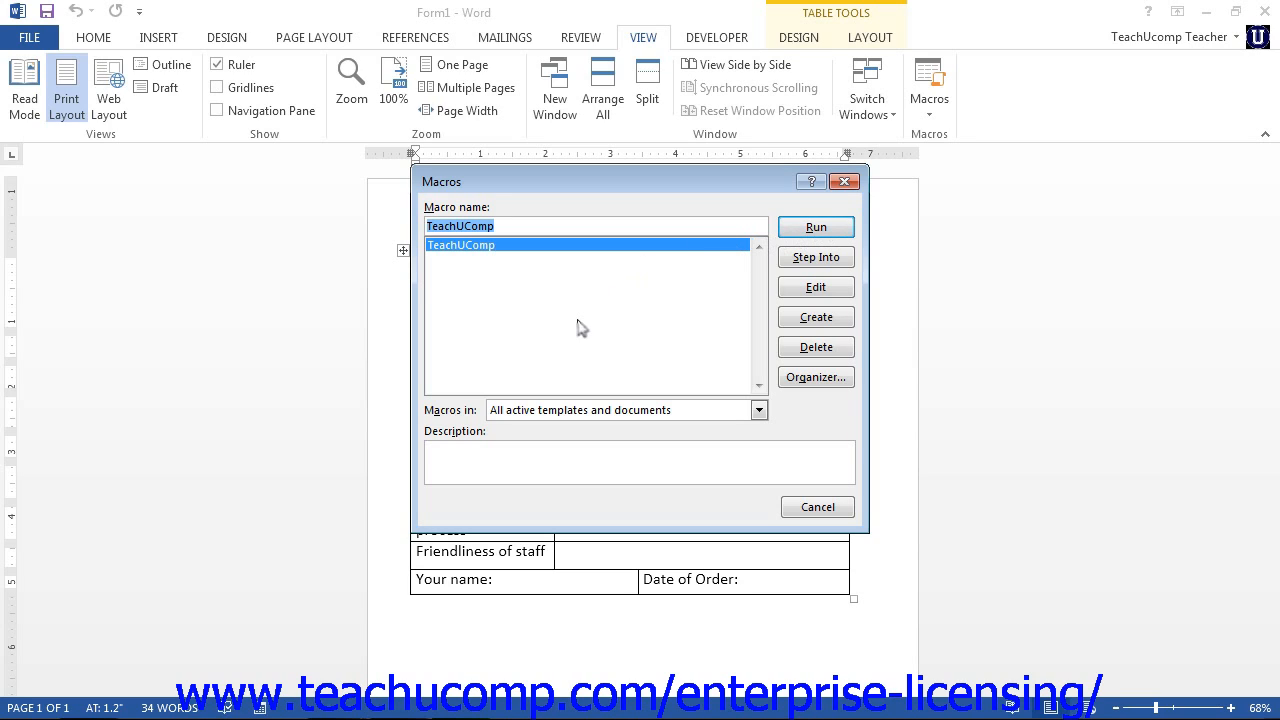
mouse_move(578, 320)
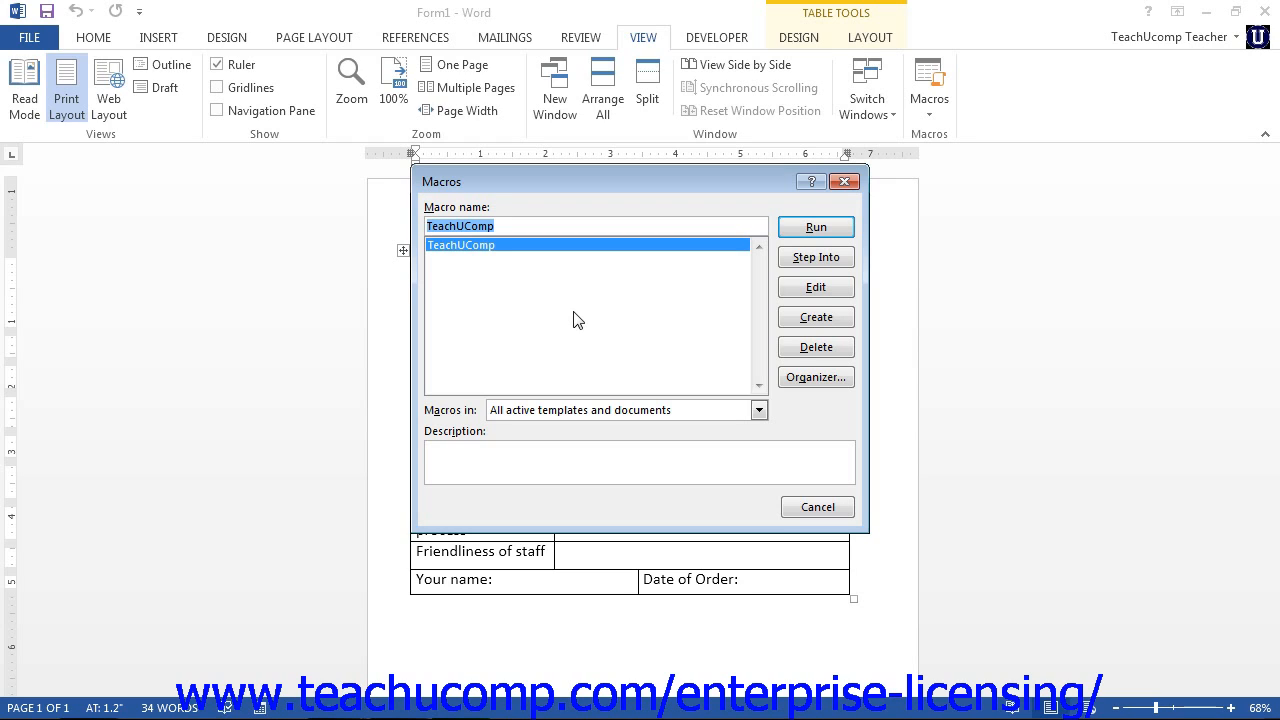
mouse_move(630, 312)
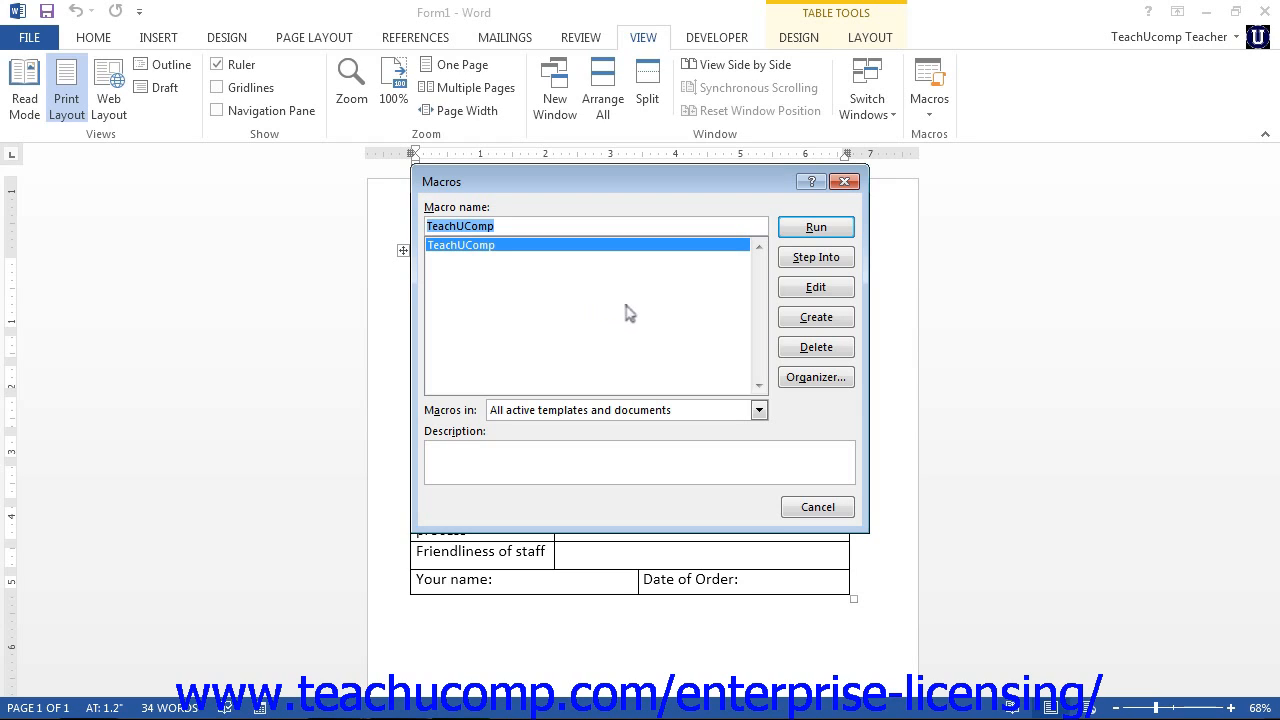
mouse_move(816, 348)
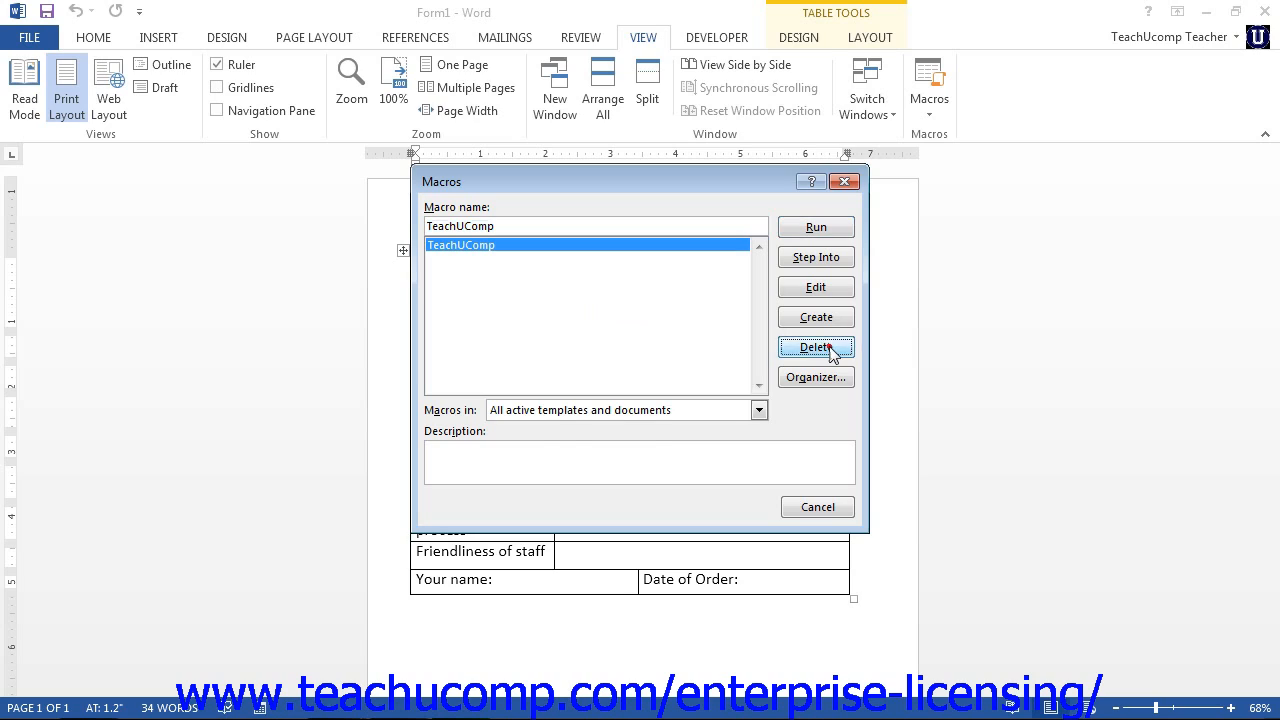
Step: Delete the TeachUComp macro and confirm, leaving the macro list empty
left_click(816, 348)
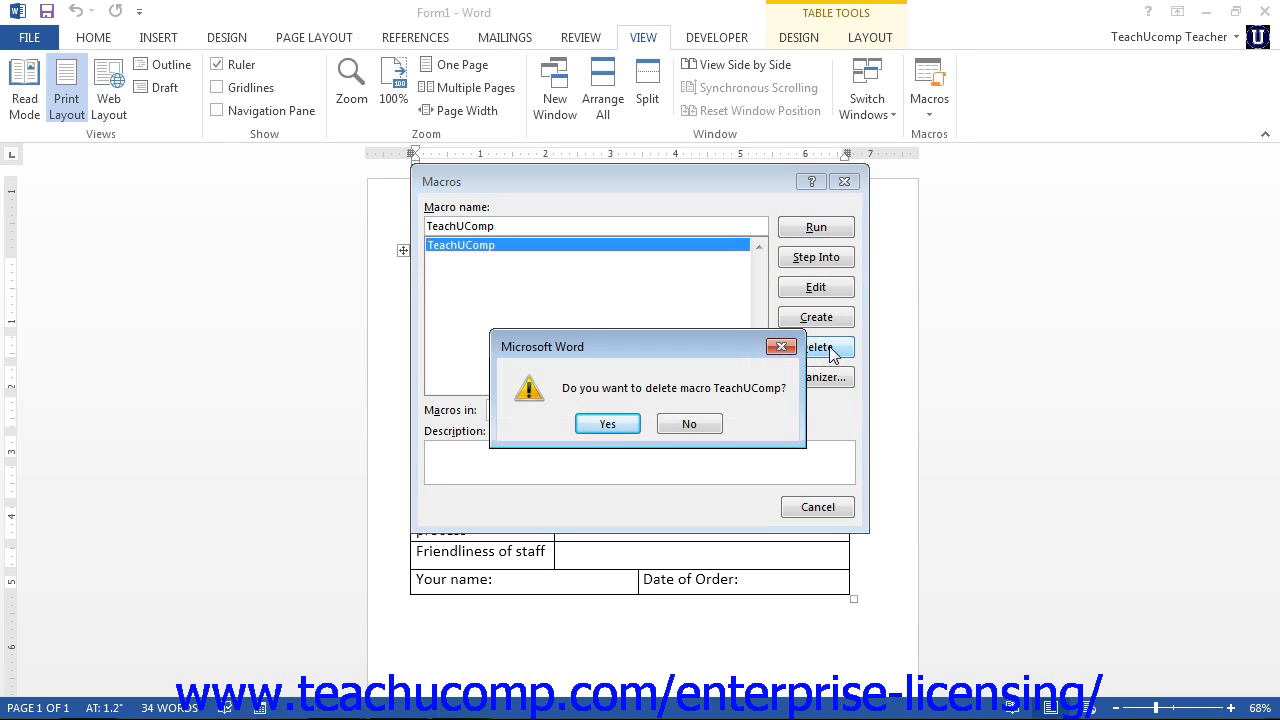
mouse_move(608, 424)
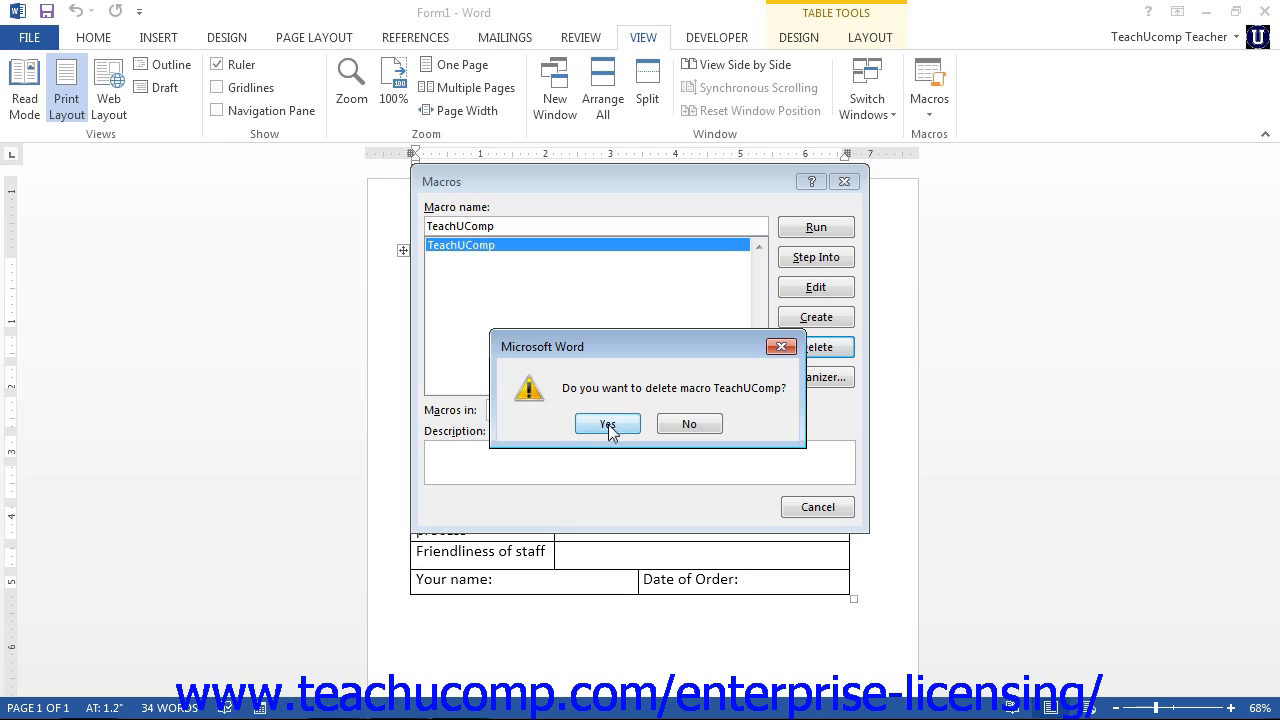
left_click(608, 424)
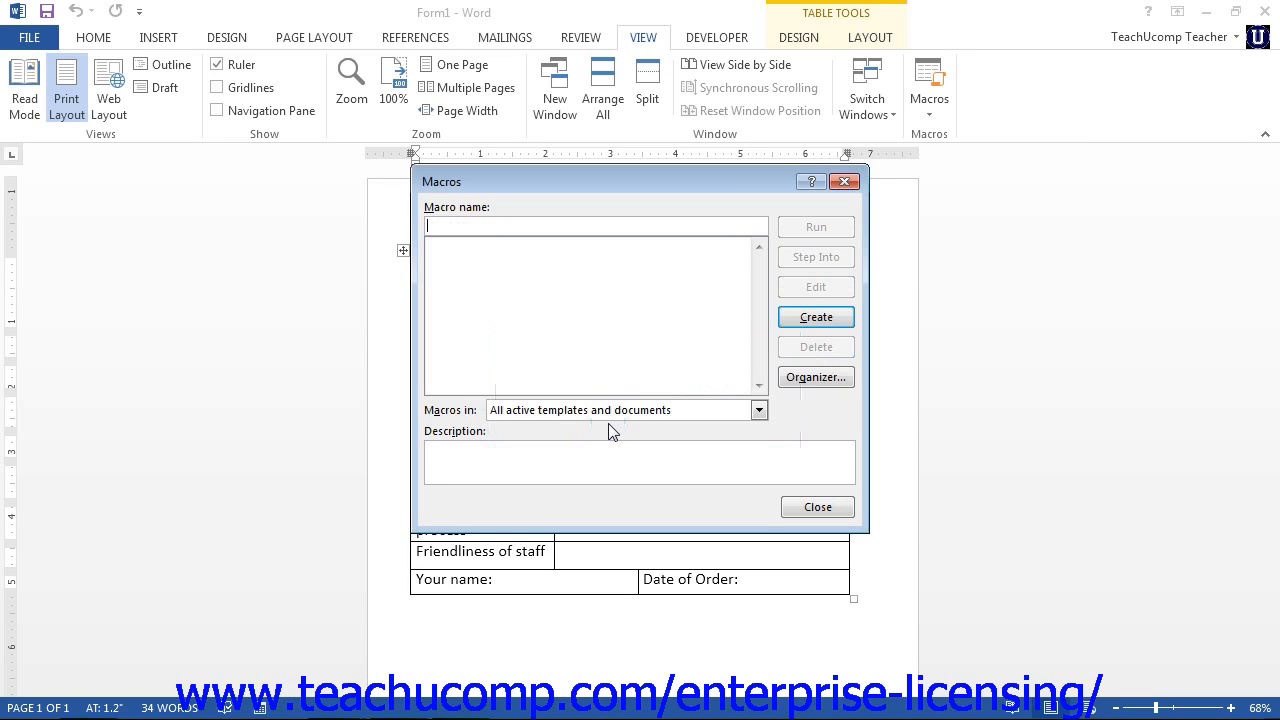
mouse_move(816, 508)
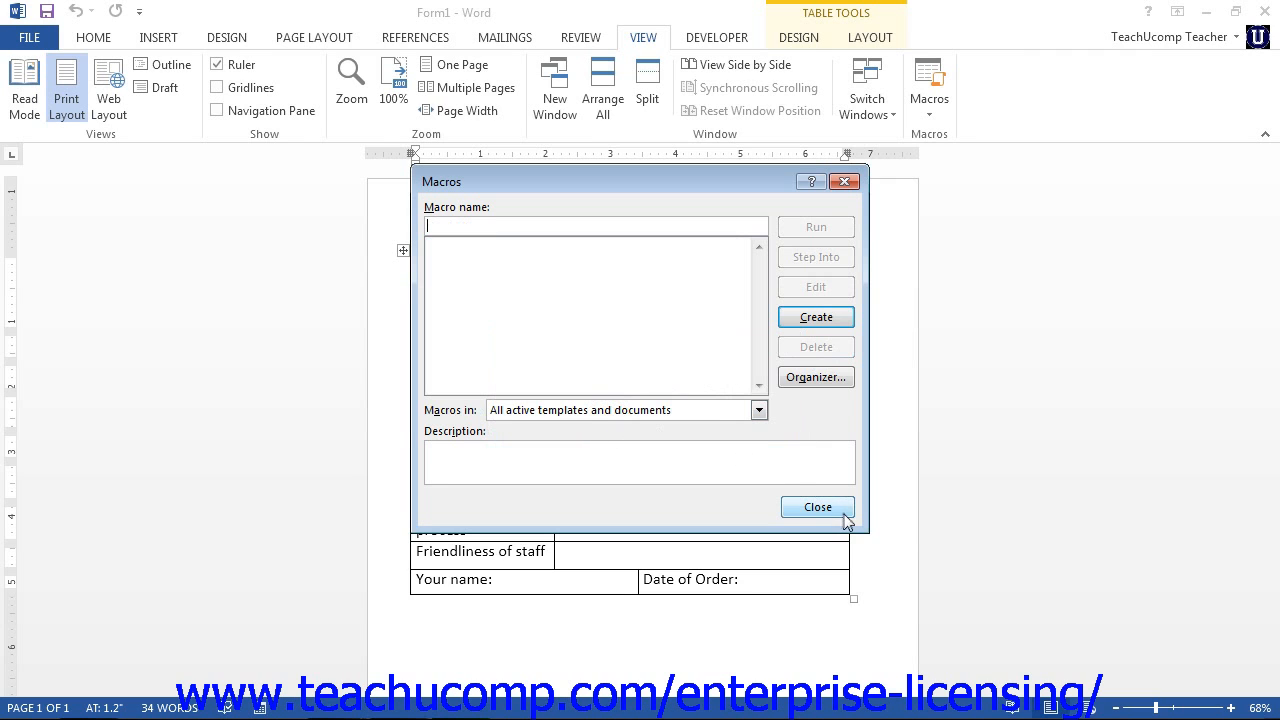